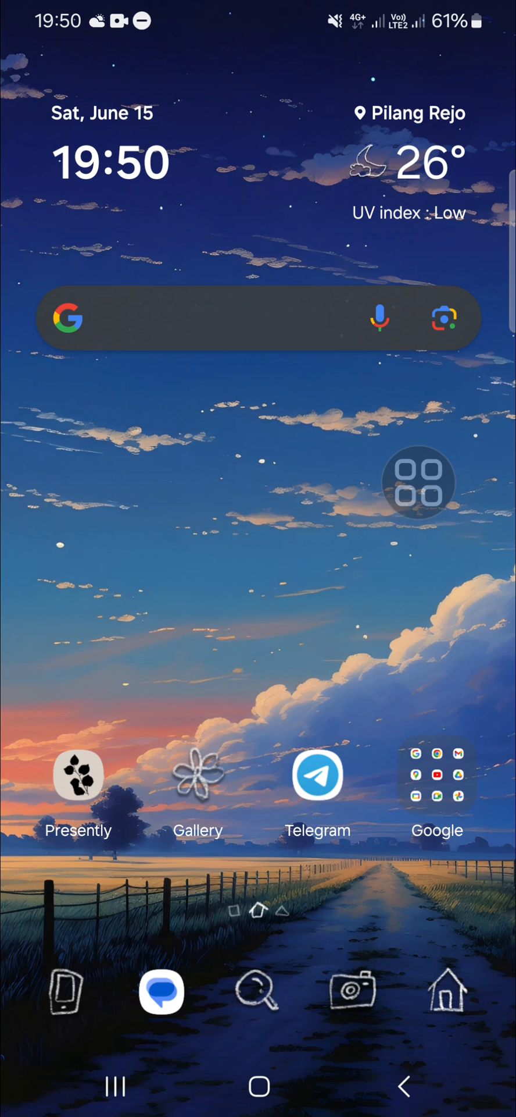
# - Swipe the home screen and launch Gallery to its Albums collection
pyautogui.moveTo(418, 480); pyautogui.dragTo(234, 670)
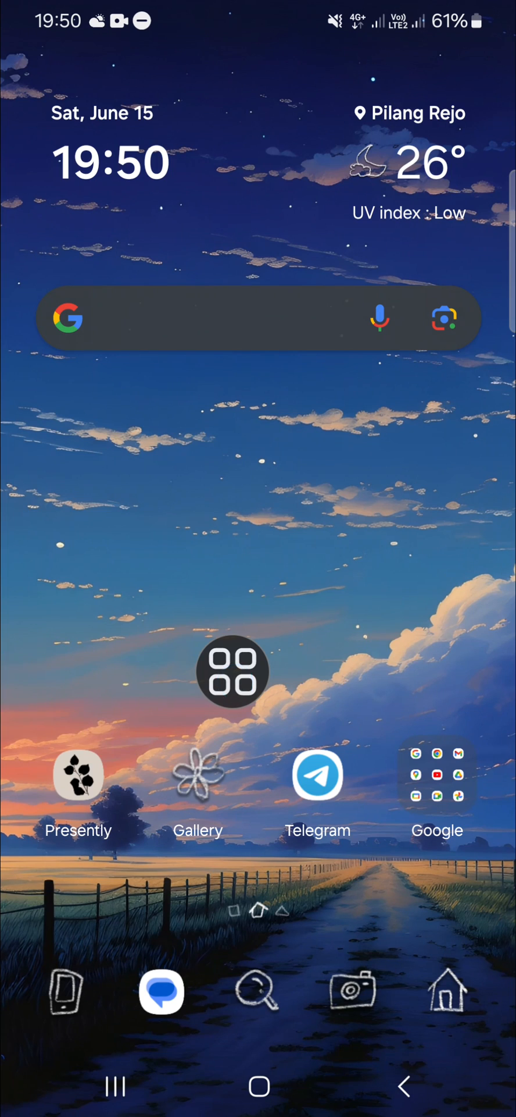
pyautogui.click(198, 775)
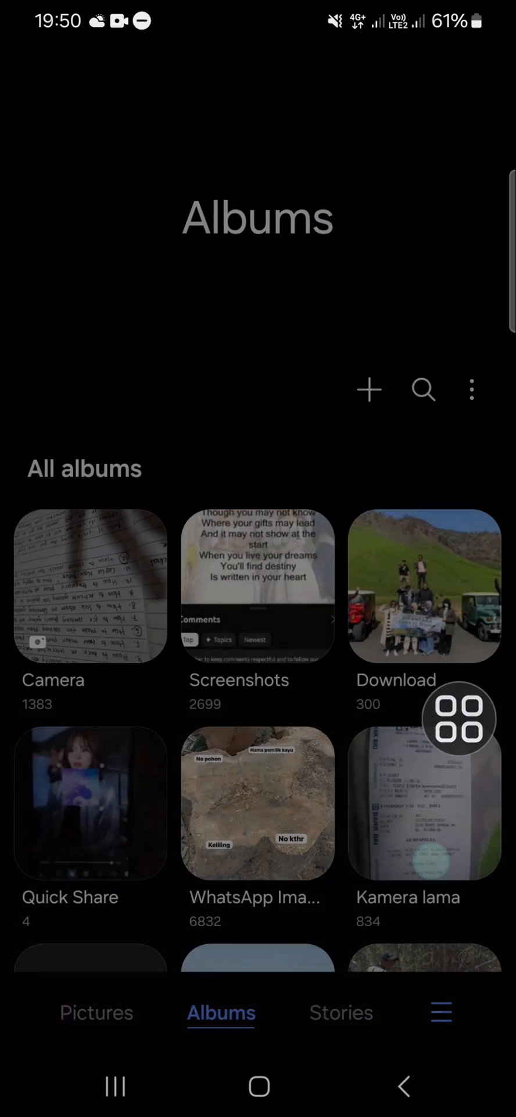
# - Go to Gallery settings and open About Gallery, showing version 15.0.01.1
pyautogui.click(472, 390)
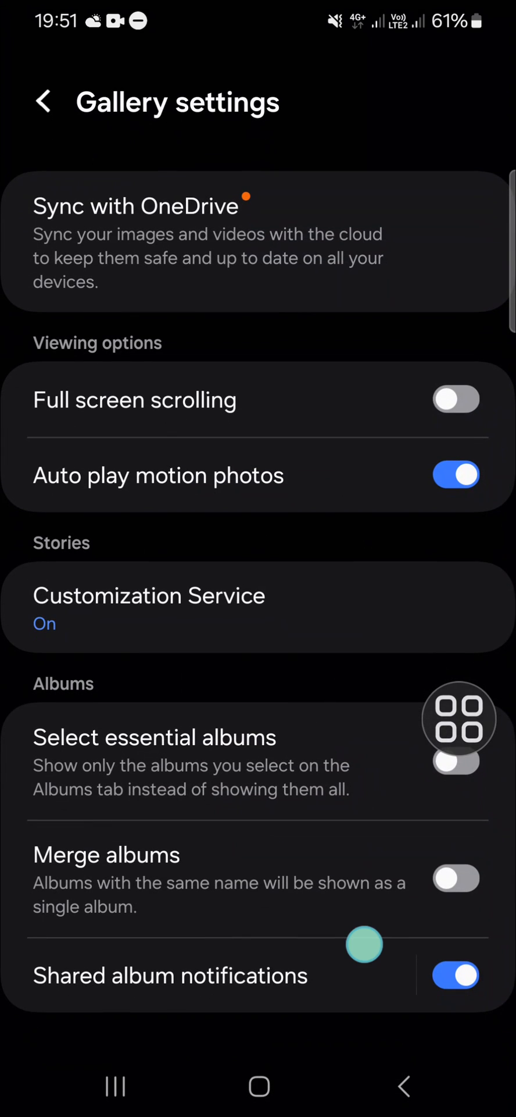
pyautogui.scroll(-3)
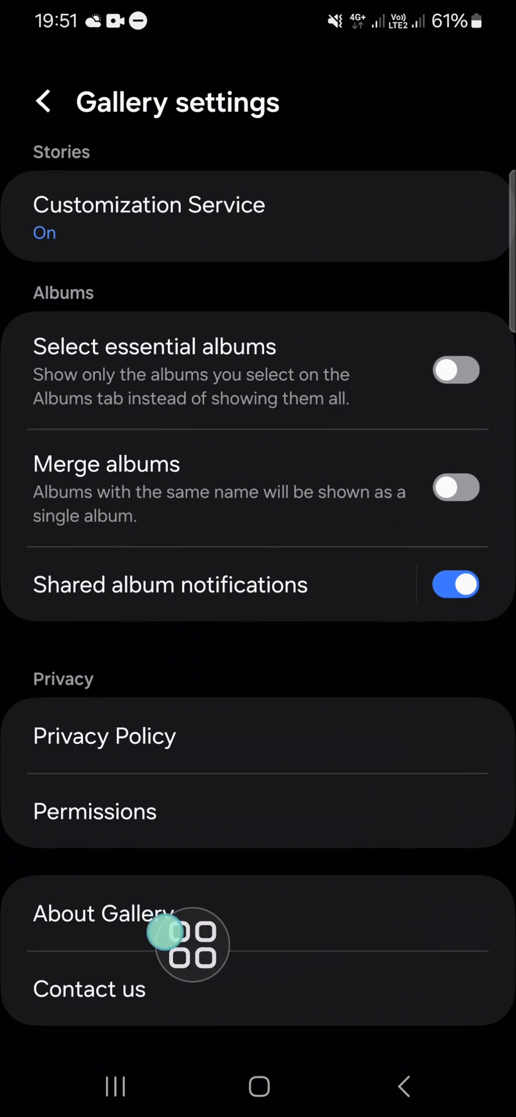
pyautogui.click(102, 913)
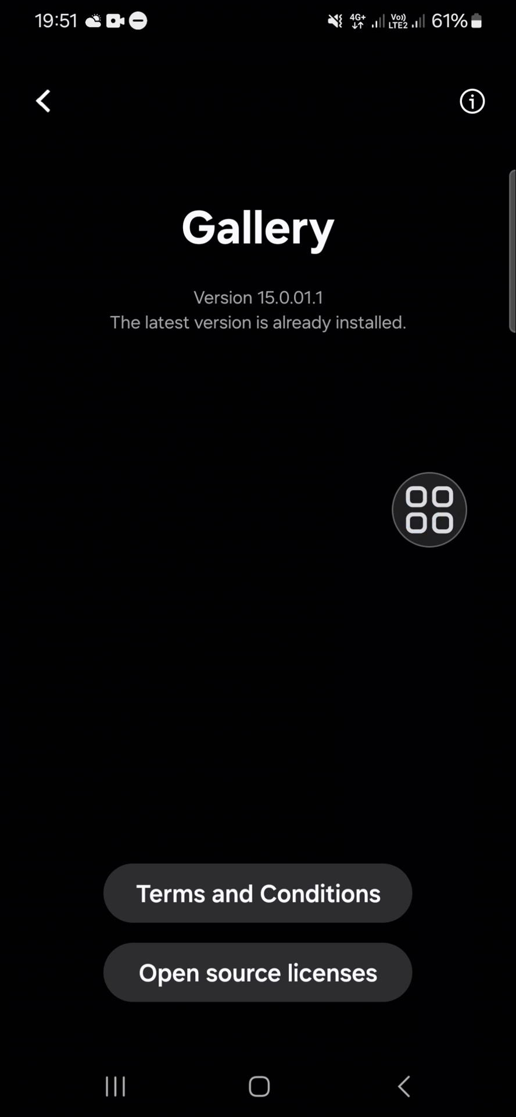
# - Tap the About Gallery page to unlock Labs, then return to settings
pyautogui.moveTo(430, 508); pyautogui.dragTo(338, 318)
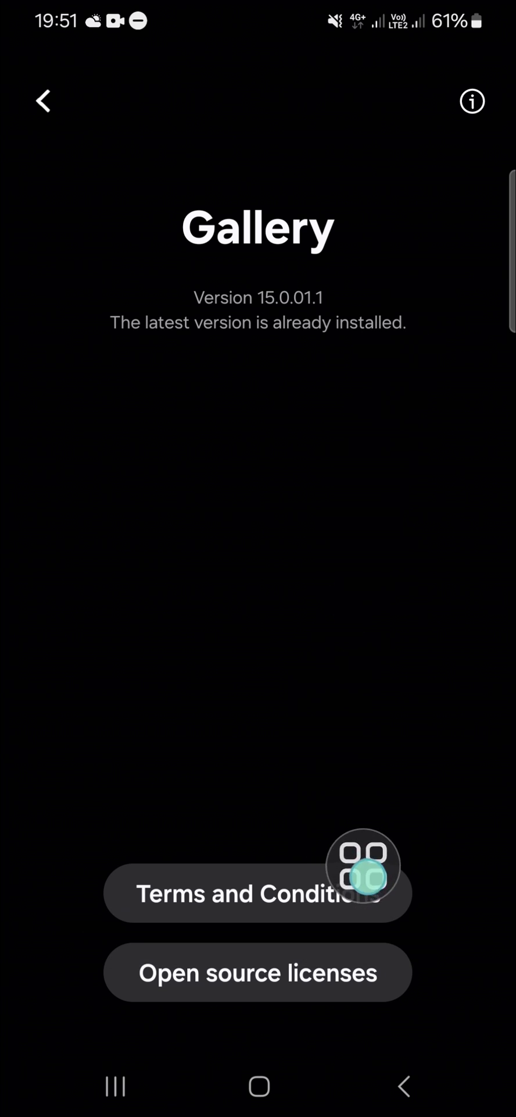
pyautogui.click(42, 99)
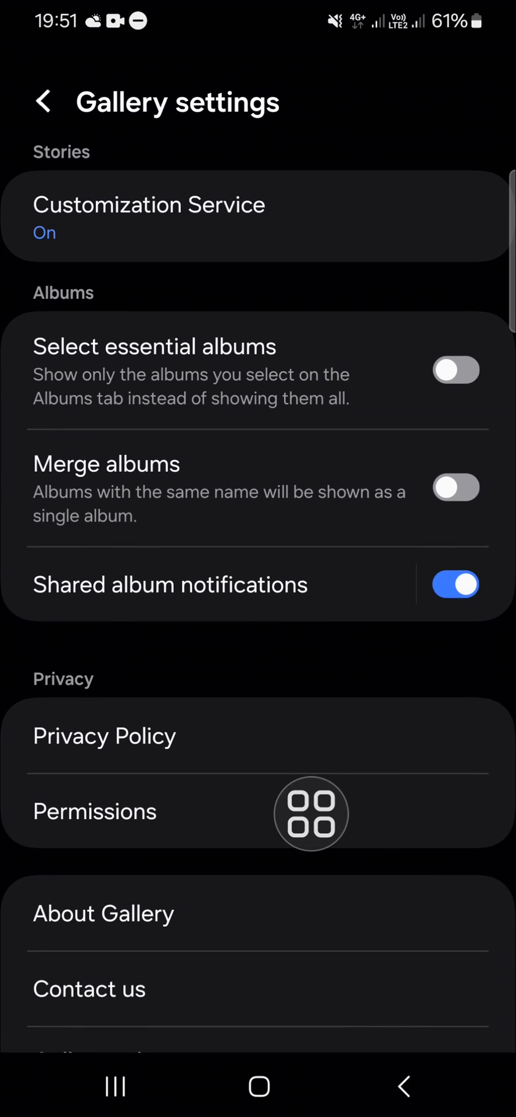
# - Scroll to the bottom of settings and open the hidden Gallery Labs page
pyautogui.scroll(-3)
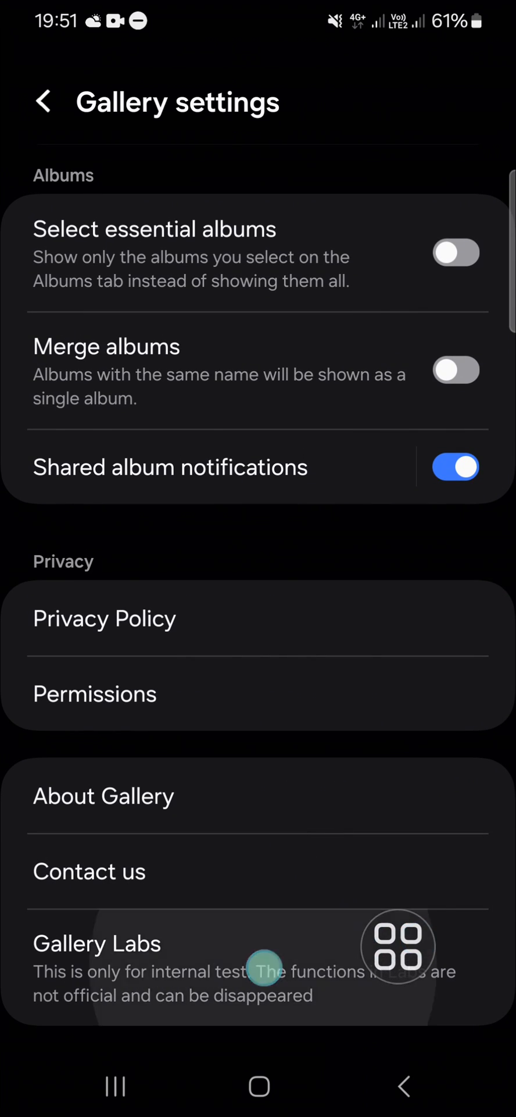
pyautogui.click(97, 943)
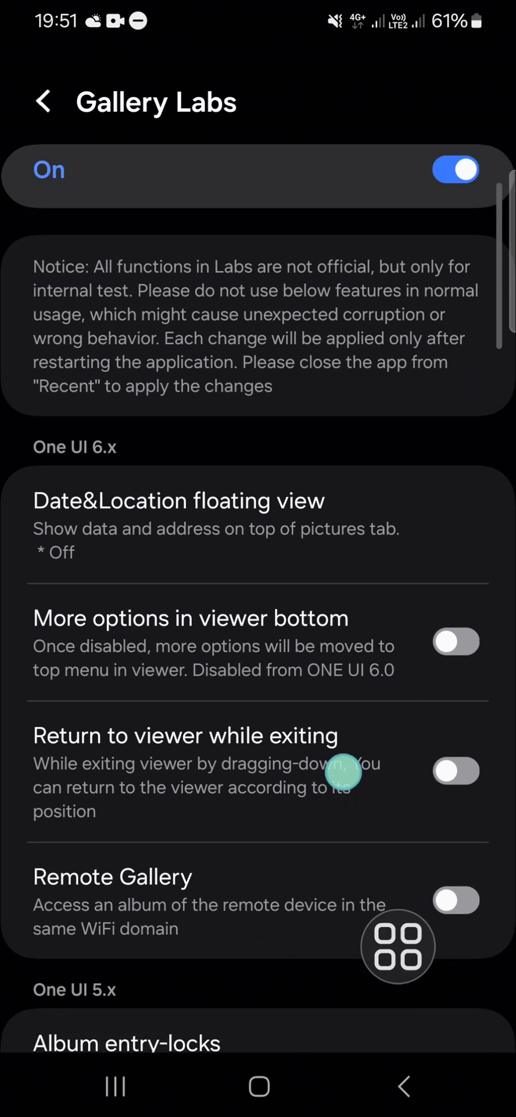
# - Browse the full list of Gallery Labs experimental toggles, then go back to settings
pyautogui.scroll(-3)
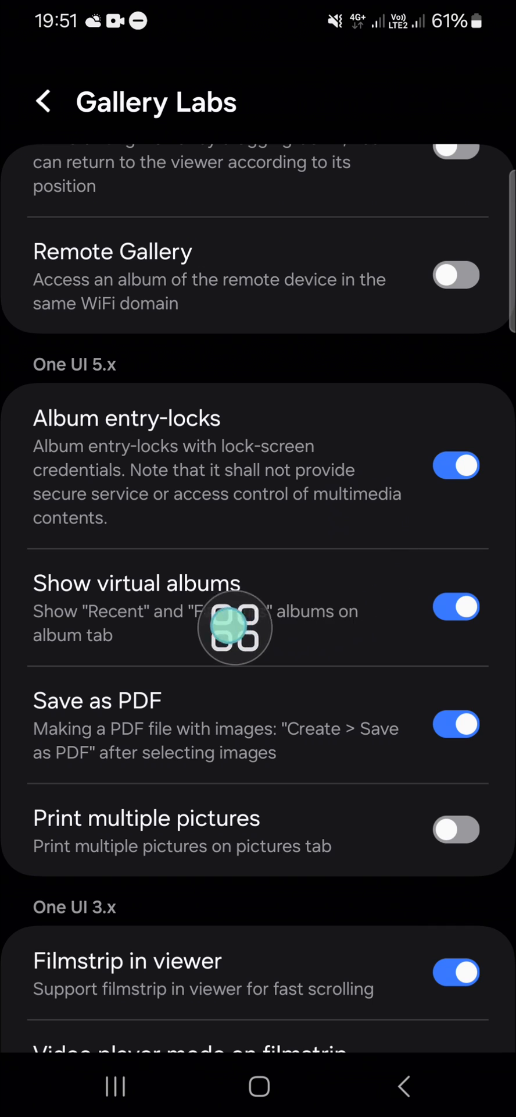
pyautogui.scroll(-3)
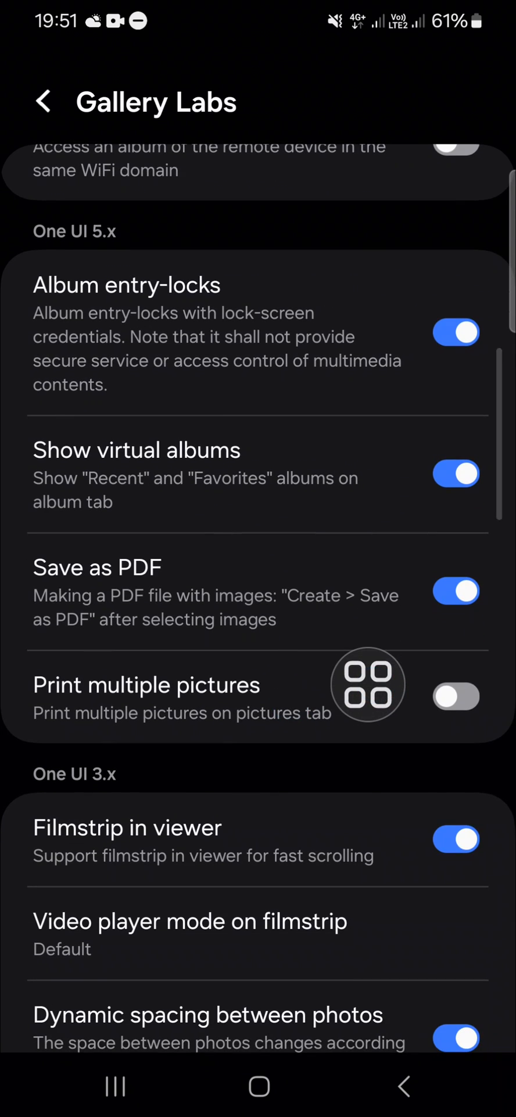
pyautogui.scroll(-3)
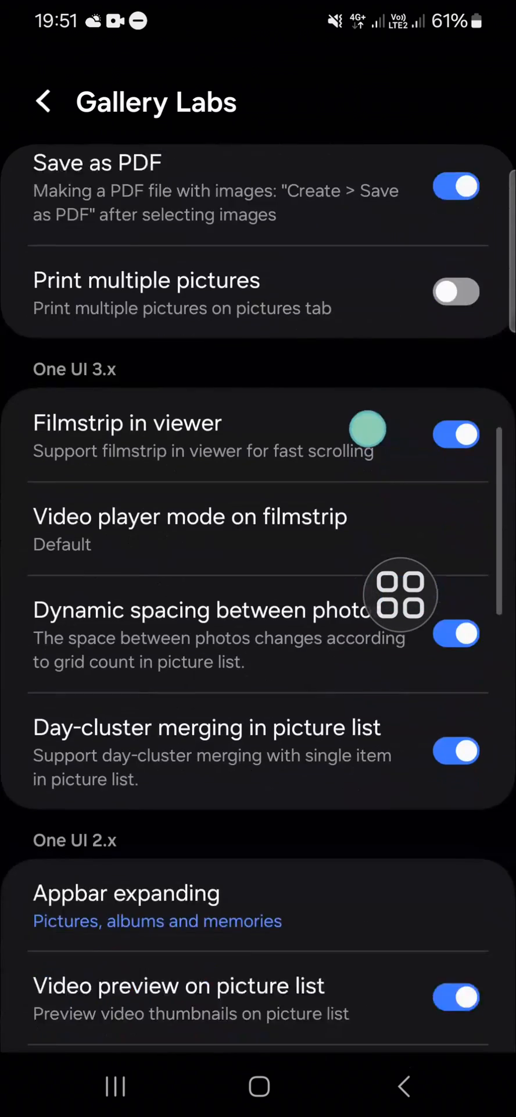
pyautogui.scroll(-3)
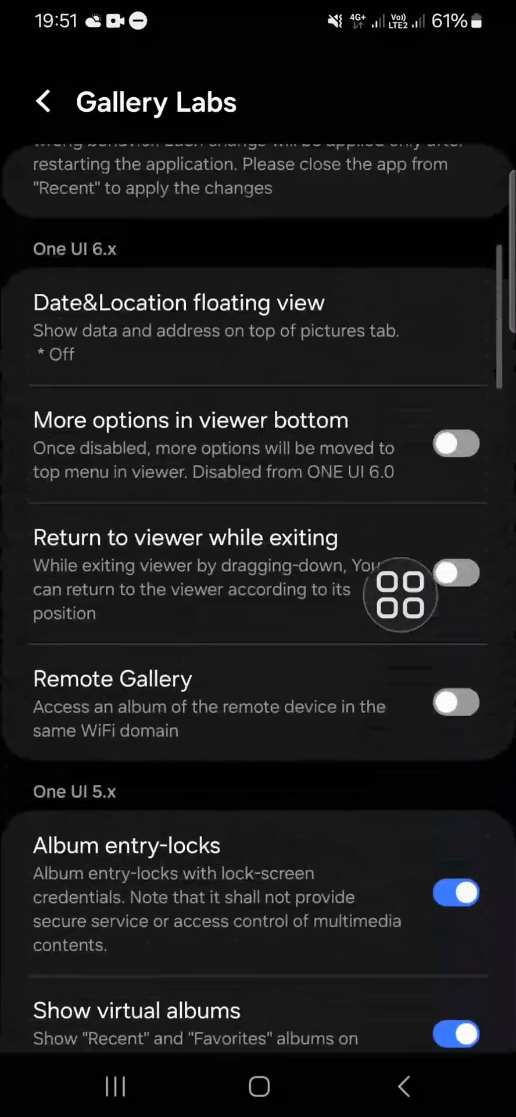
pyautogui.scroll(-3)
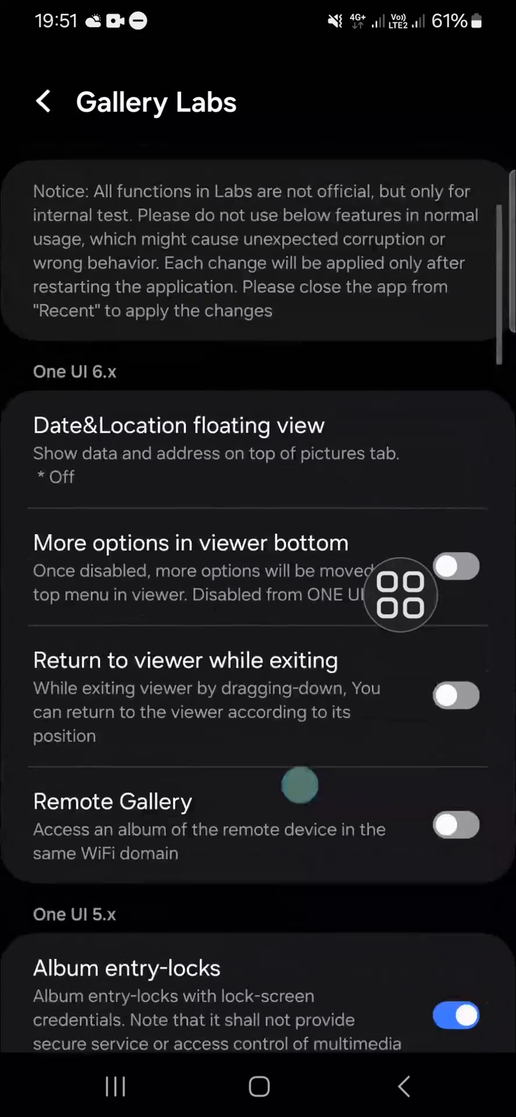
pyautogui.click(43, 102)
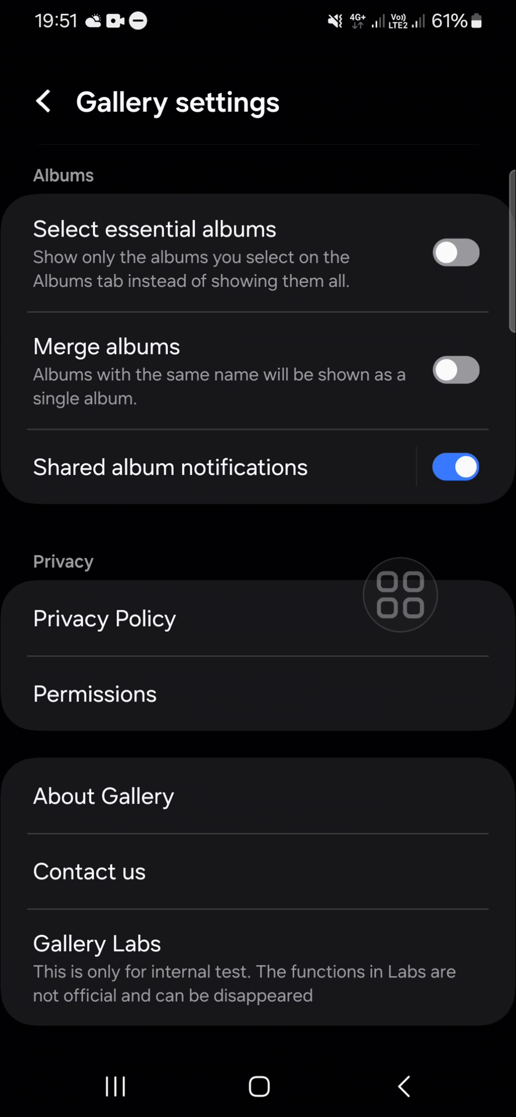